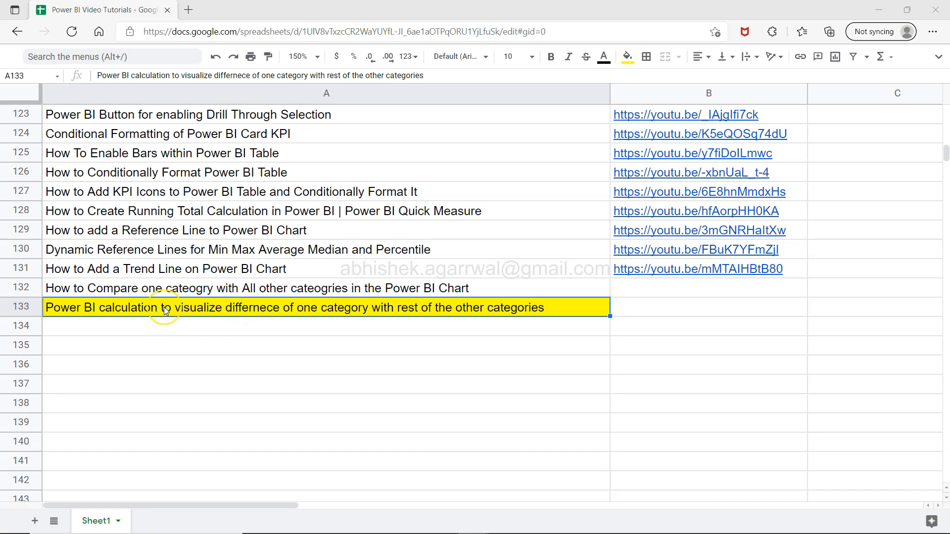
mouse_move(221, 313)
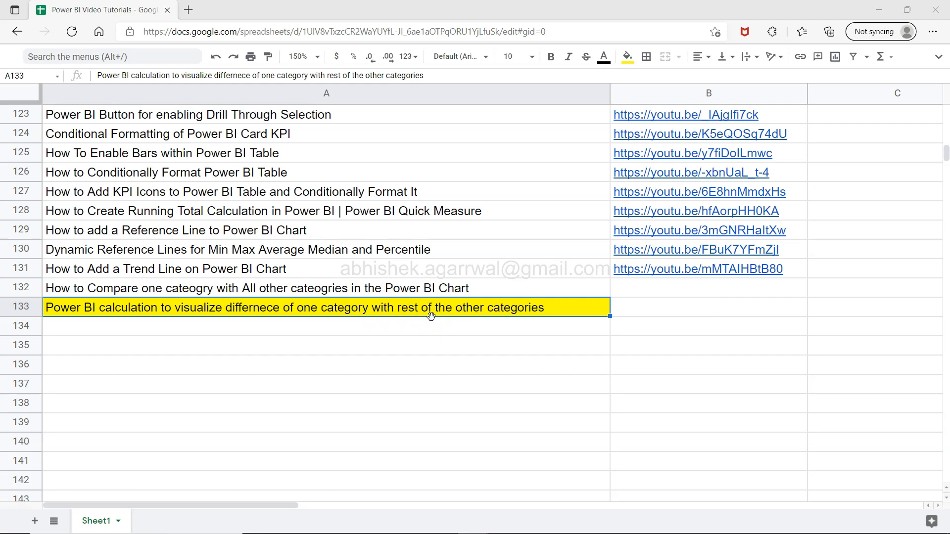
mouse_move(461, 319)
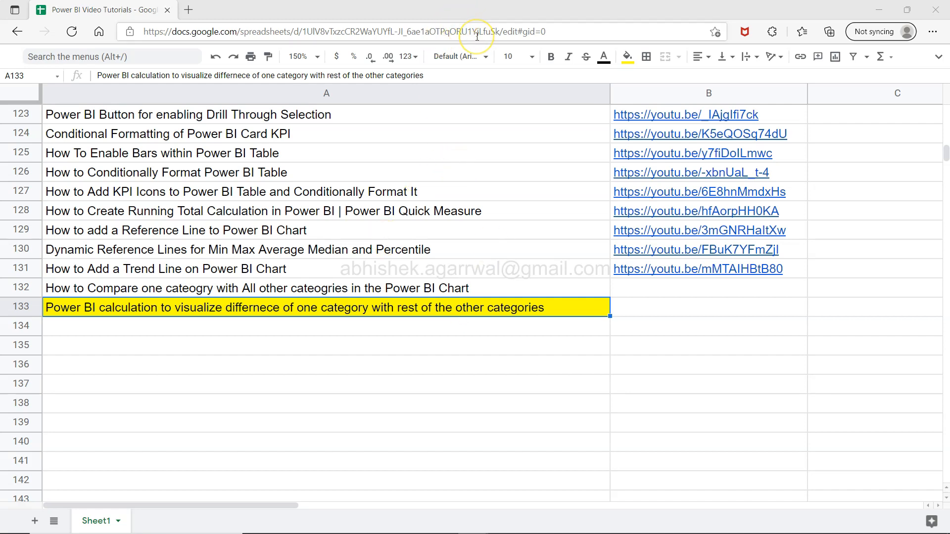
mouse_move(403, 304)
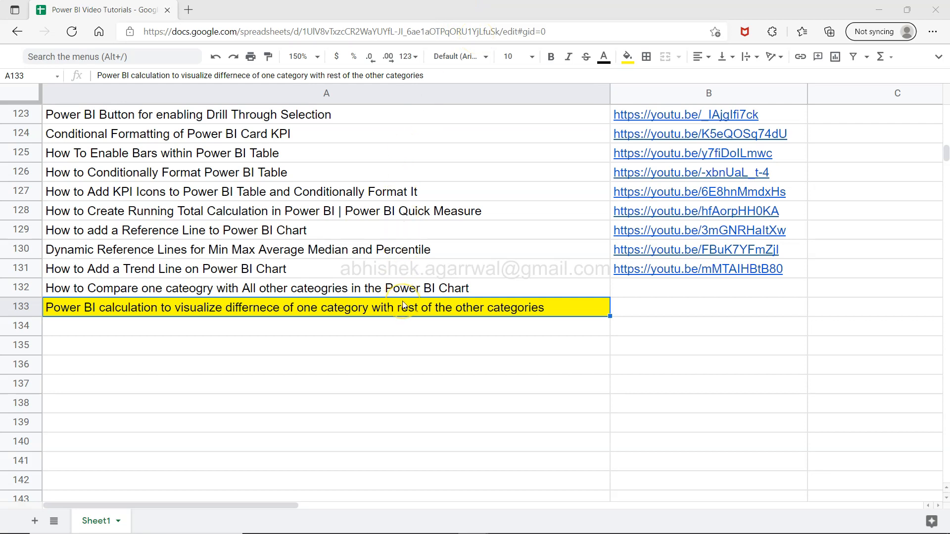
mouse_move(427, 289)
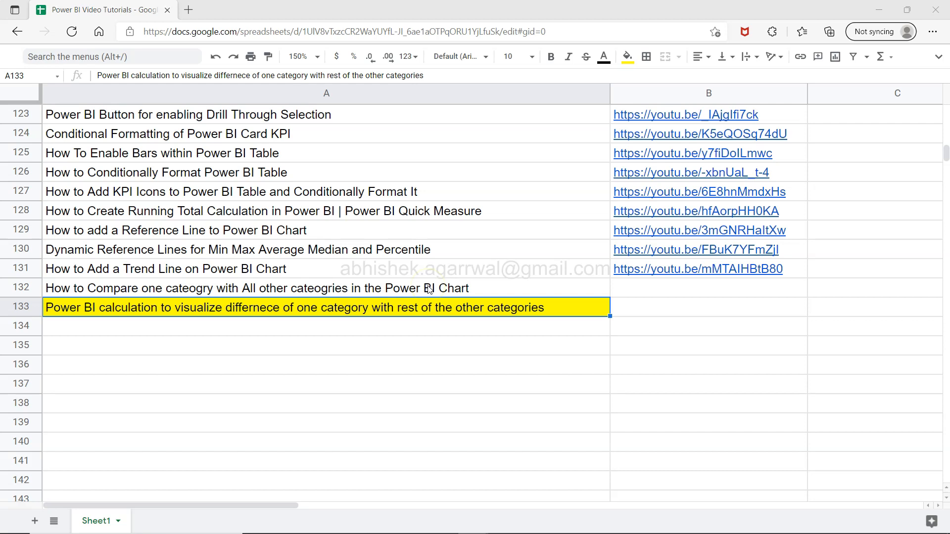
mouse_move(450, 242)
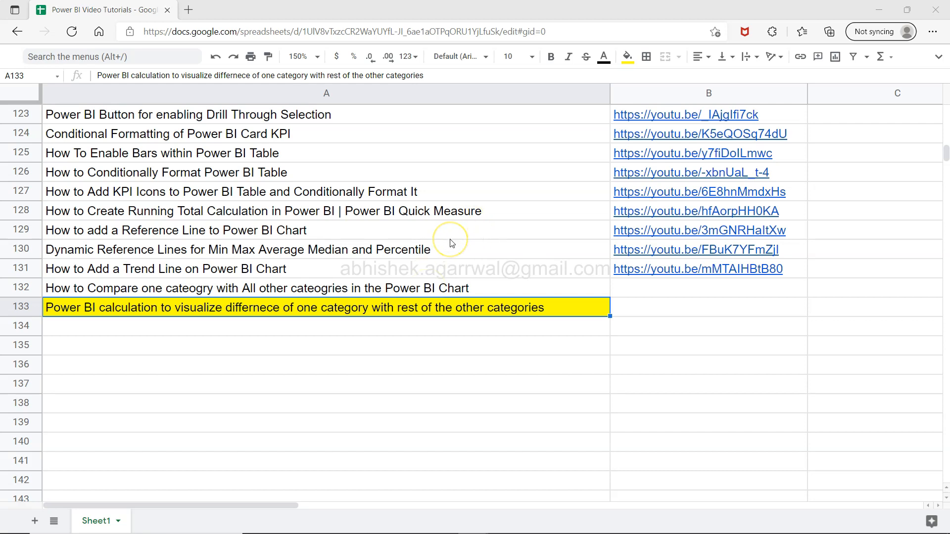
mouse_move(435, 255)
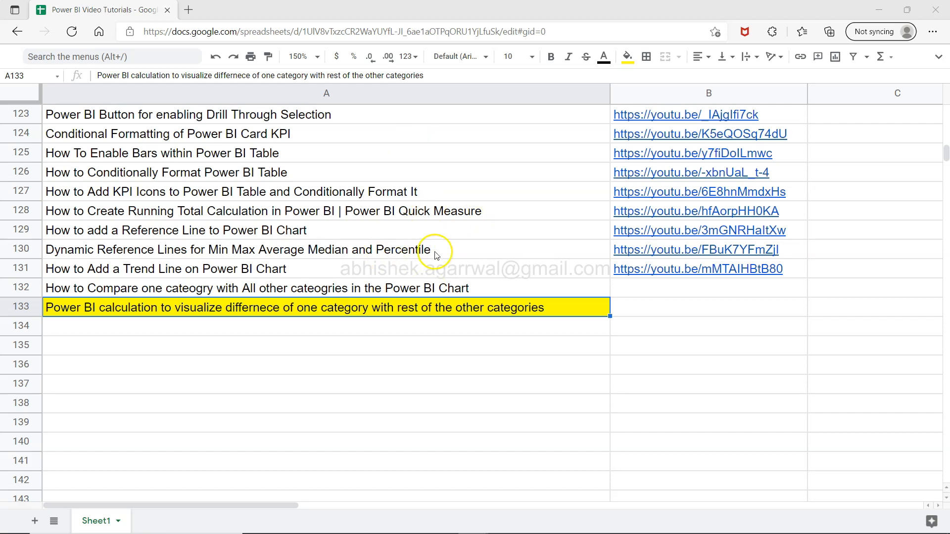
mouse_move(343, 216)
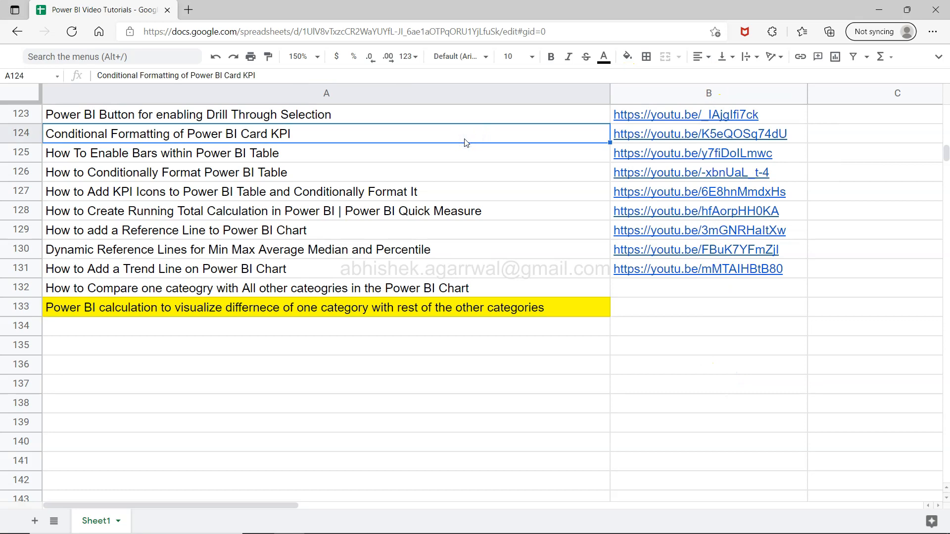
- Start a quick measure from the Sales field options and expand its calculation list
left_click(326, 308)
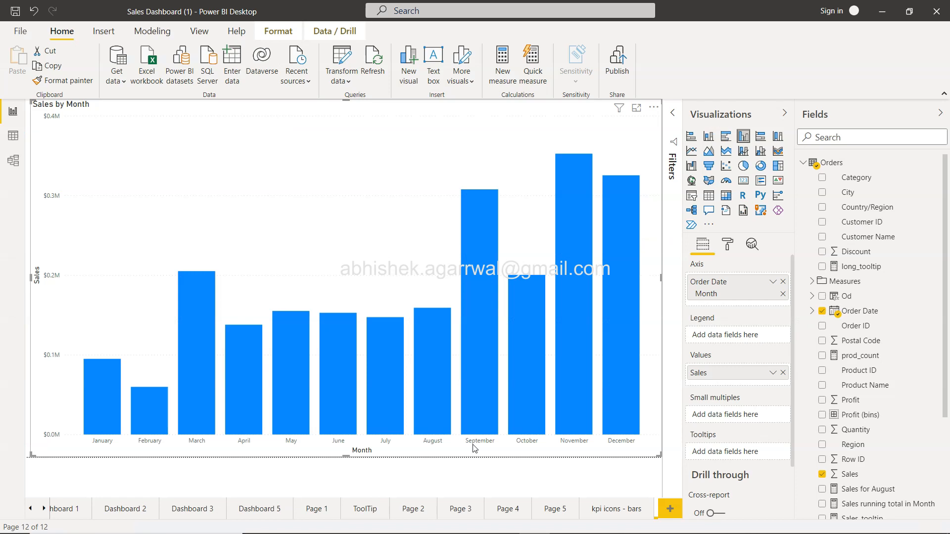
mouse_move(435, 313)
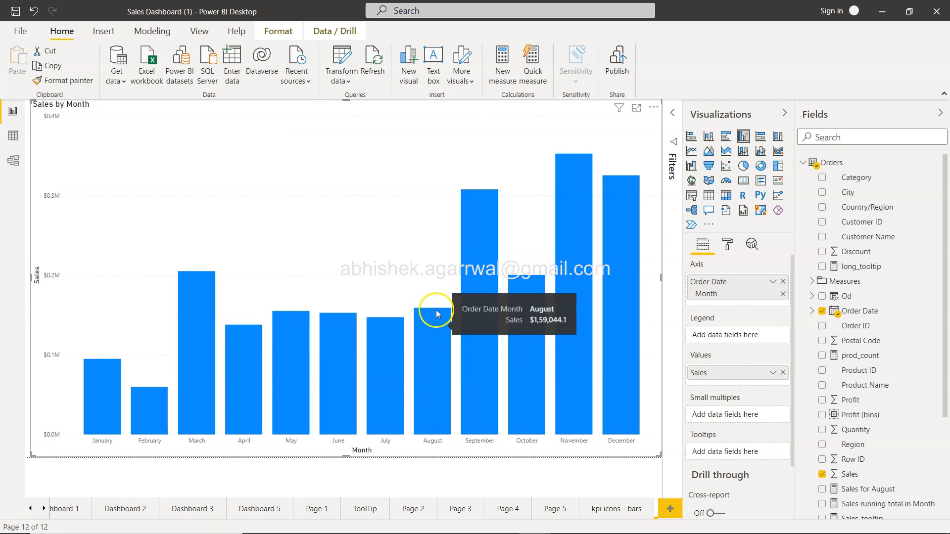
mouse_move(374, 424)
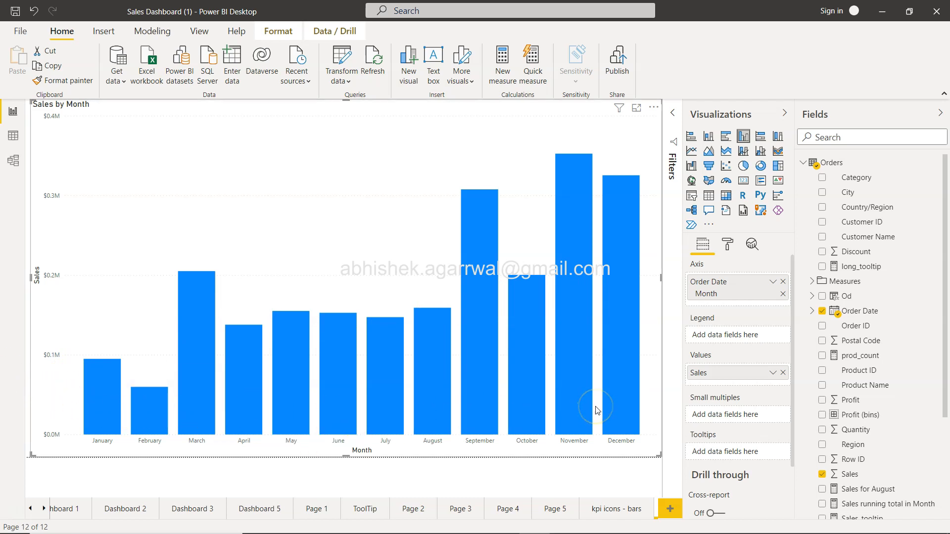
mouse_move(415, 467)
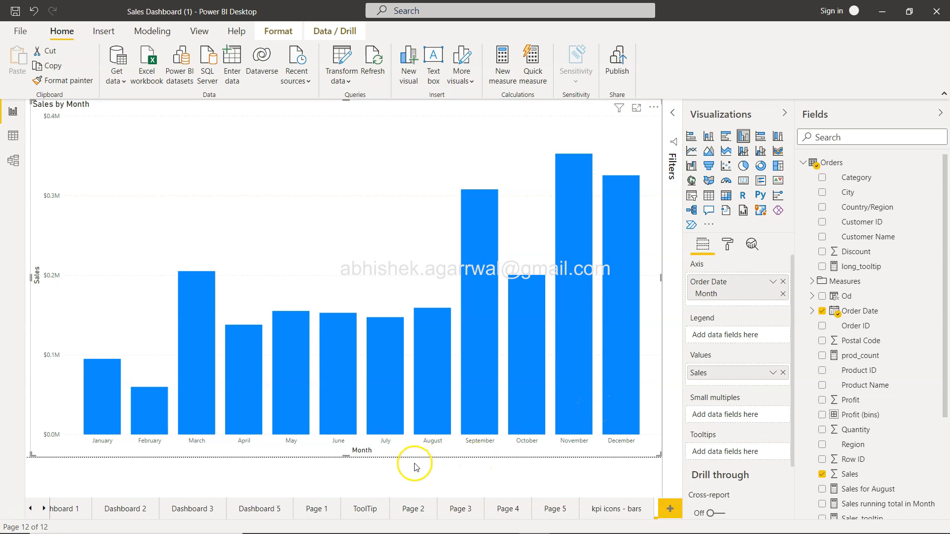
mouse_move(386, 339)
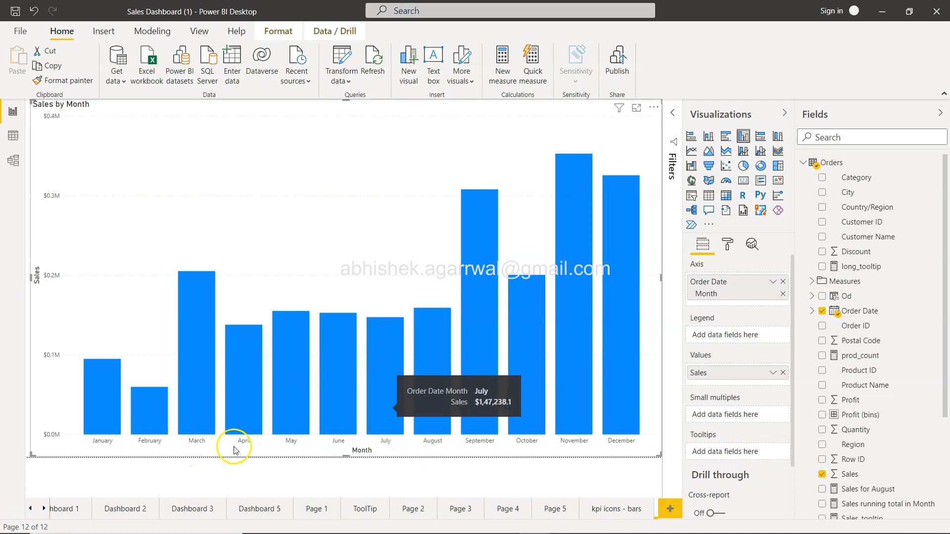
mouse_move(415, 407)
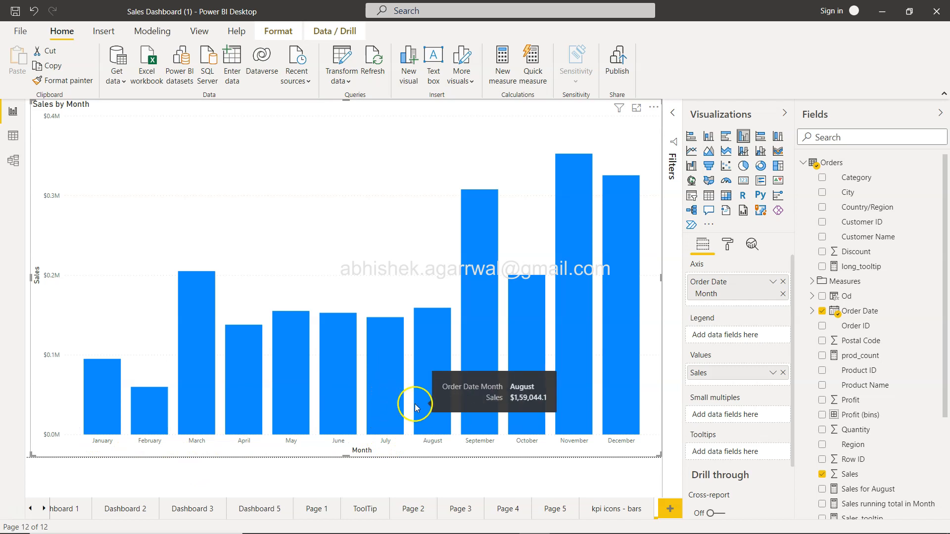
mouse_move(411, 392)
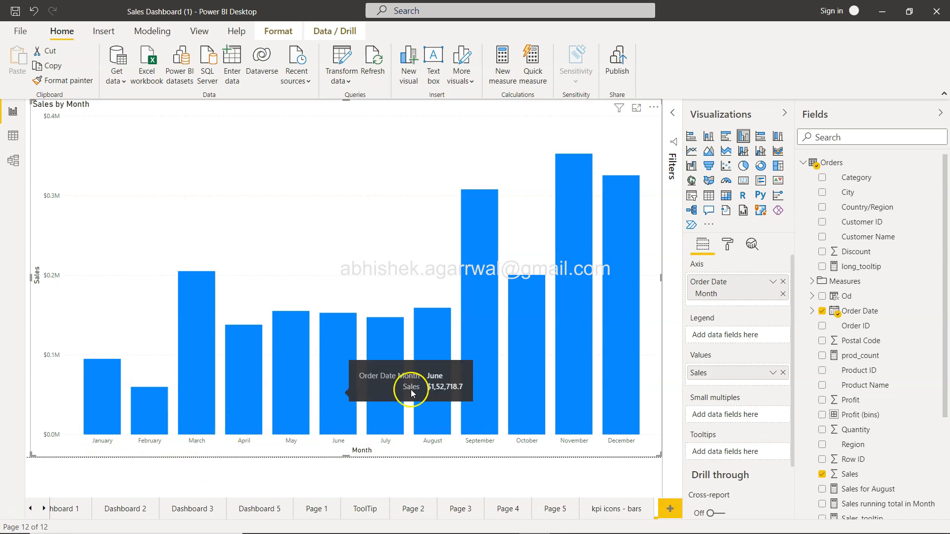
mouse_move(391, 288)
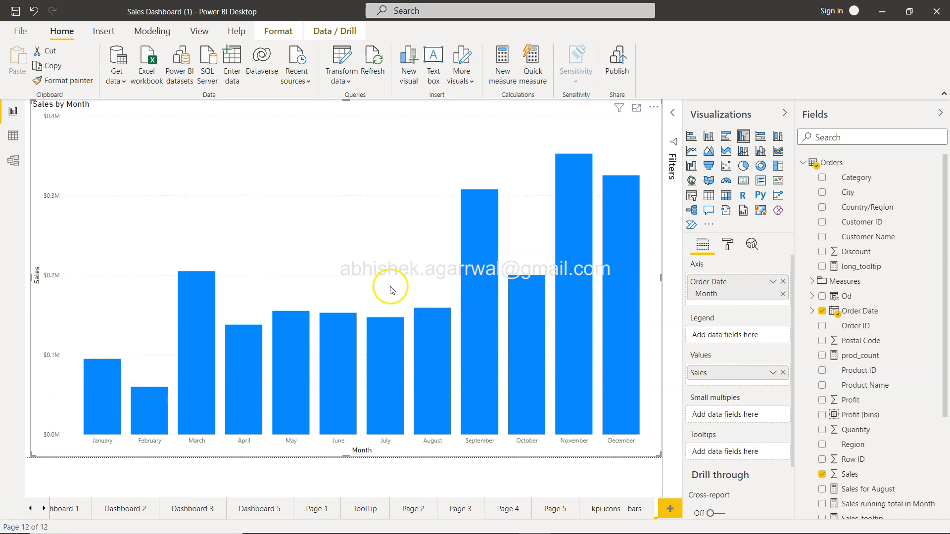
mouse_move(380, 451)
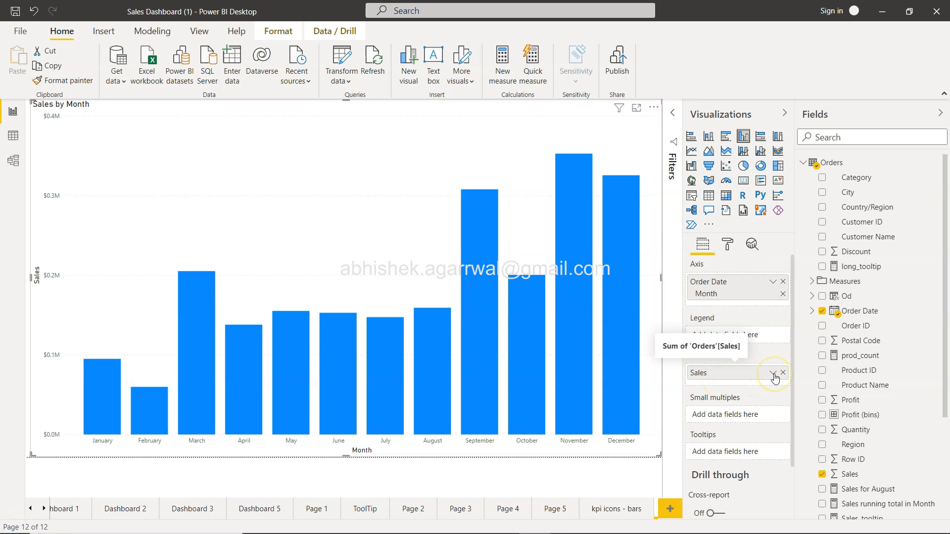
left_click(774, 373)
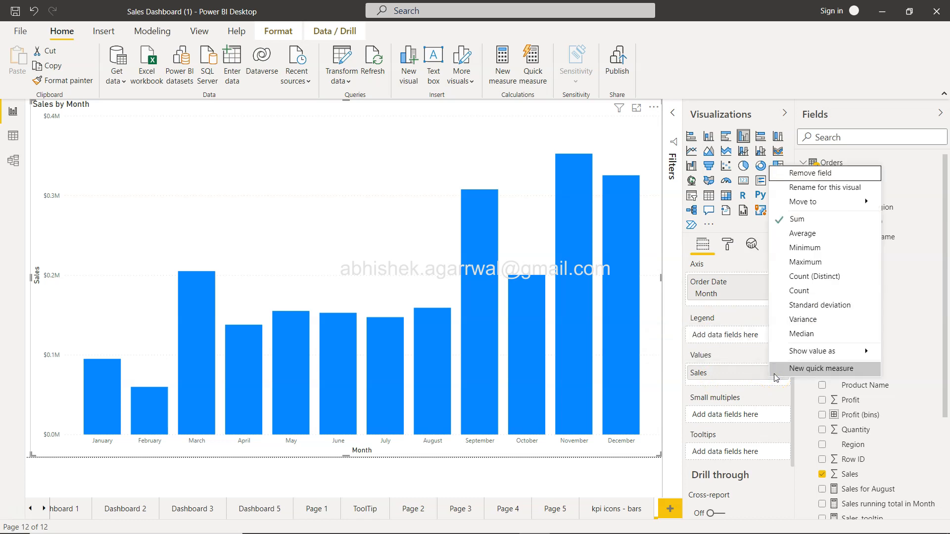
left_click(823, 368)
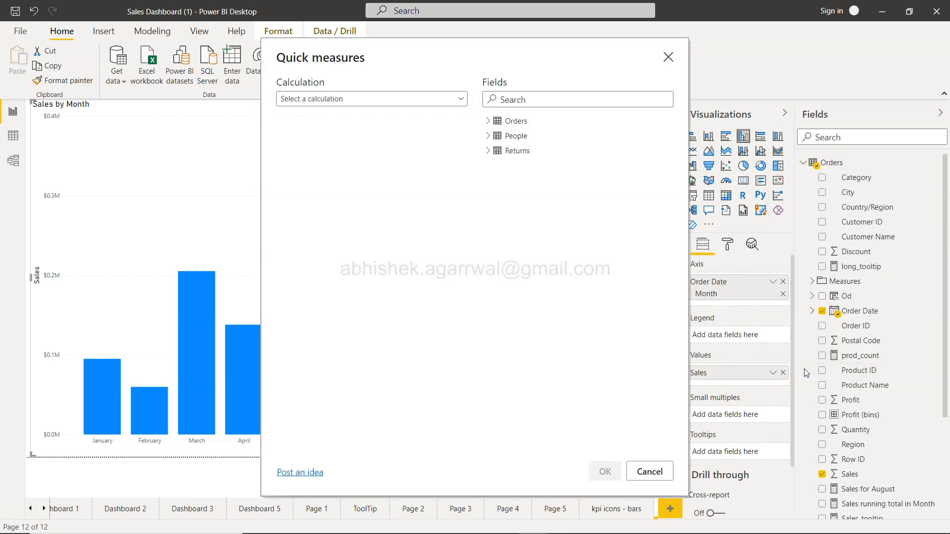
left_click(372, 98)
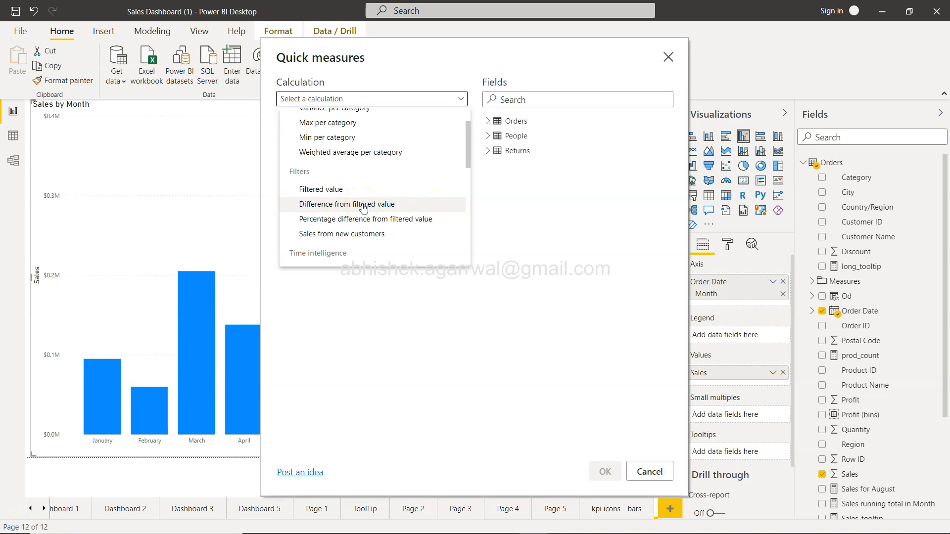
- Create a 'Difference from filtered value' measure on Sum of Sales, filtered to July
left_click(345, 204)
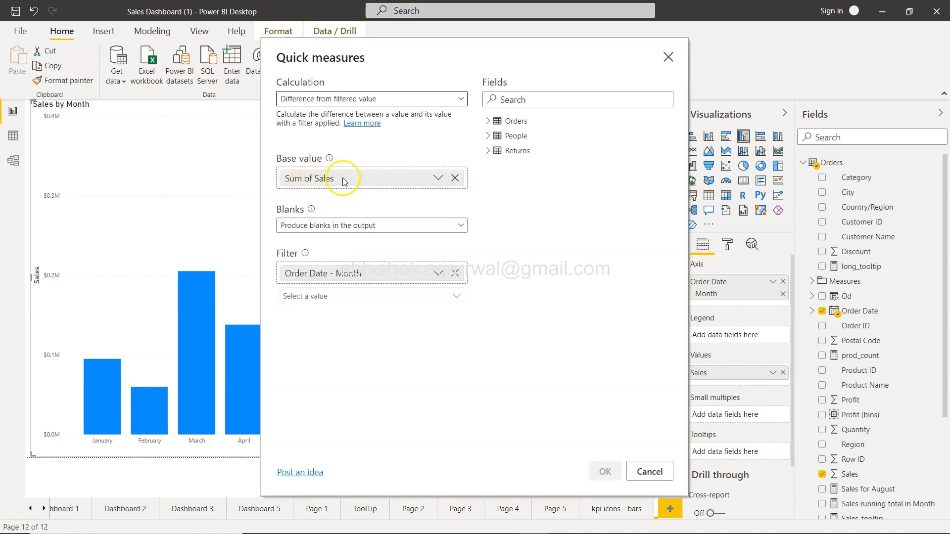
mouse_move(342, 182)
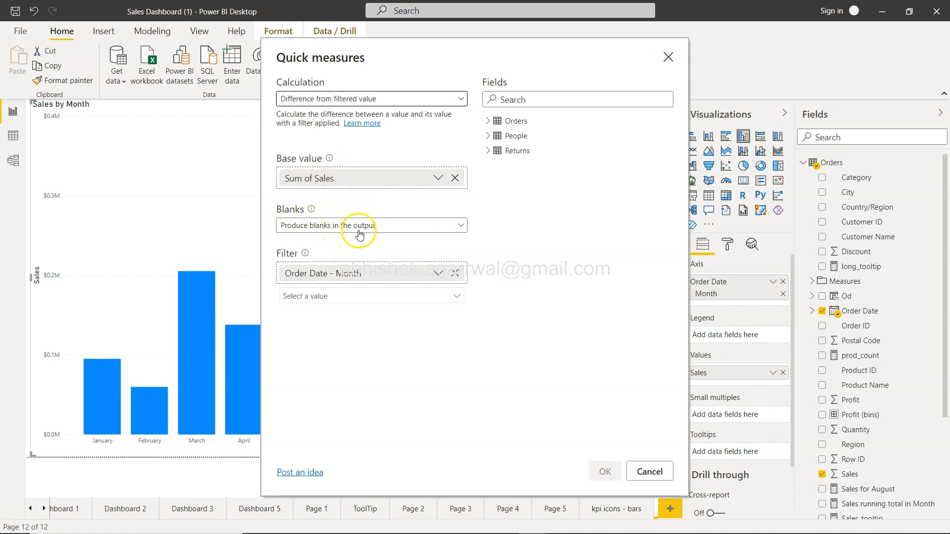
left_click(370, 225)
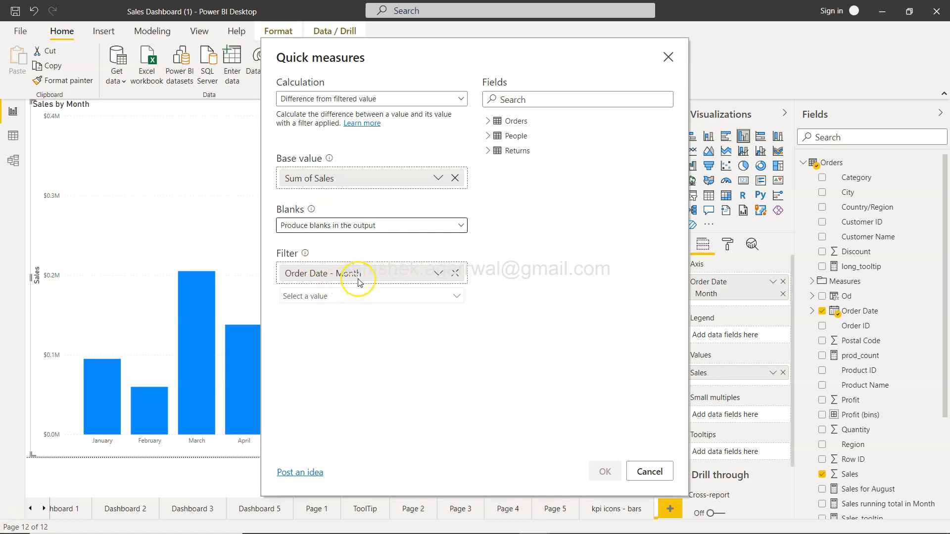
mouse_move(390, 278)
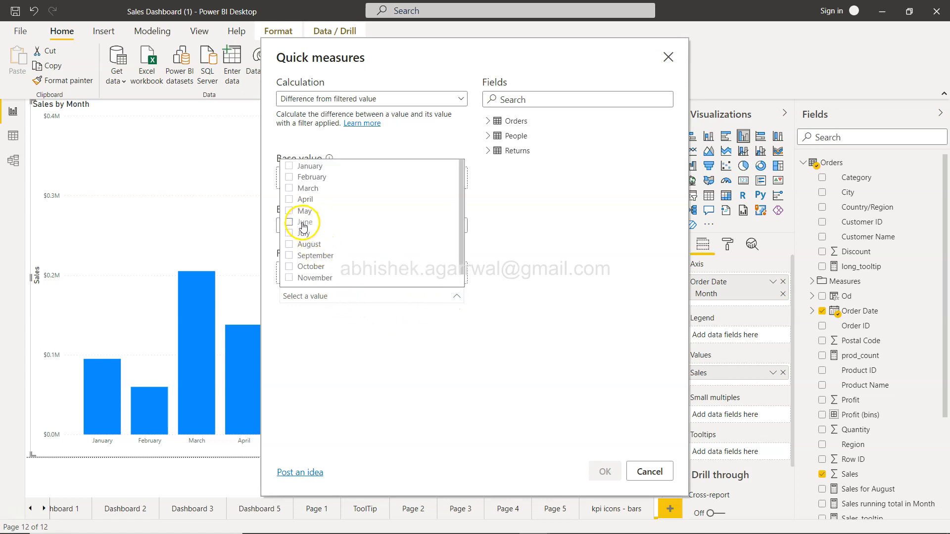
mouse_move(289, 227)
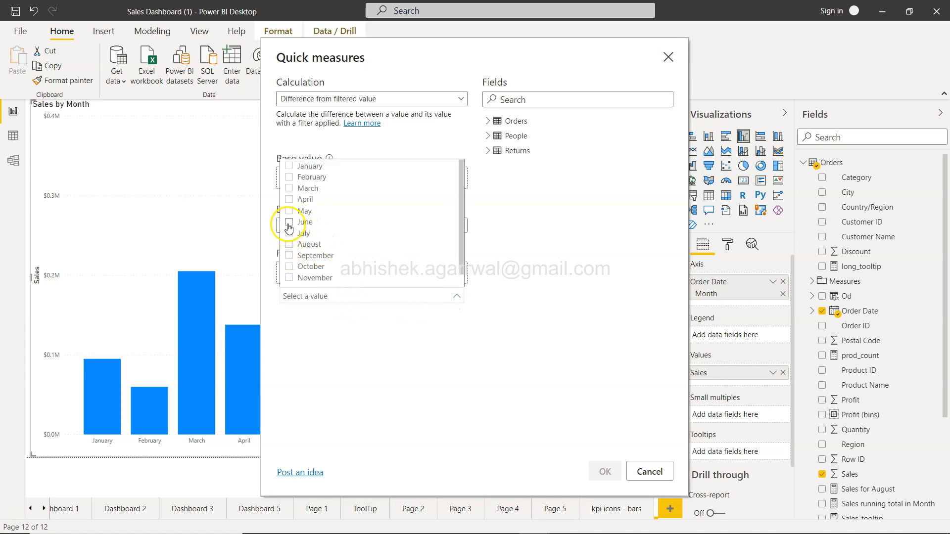
left_click(290, 233)
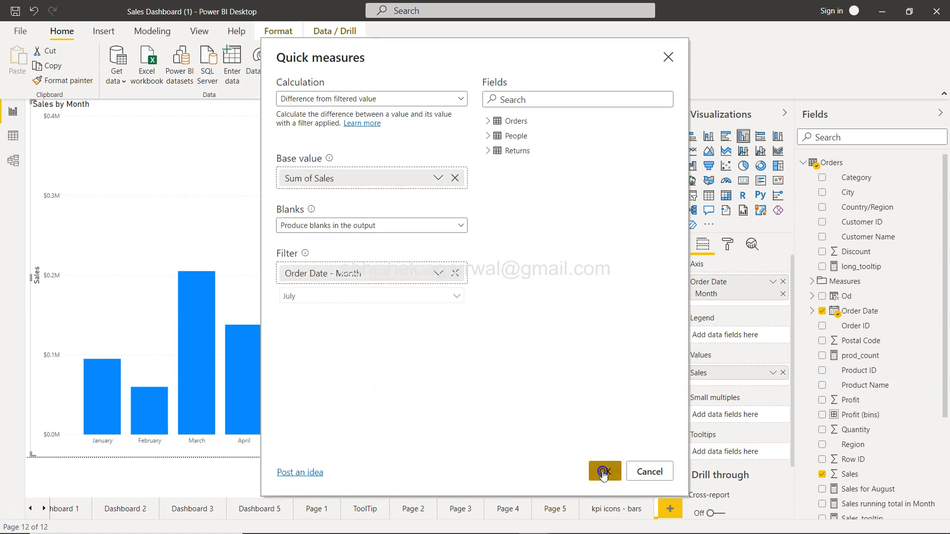
left_click(604, 471)
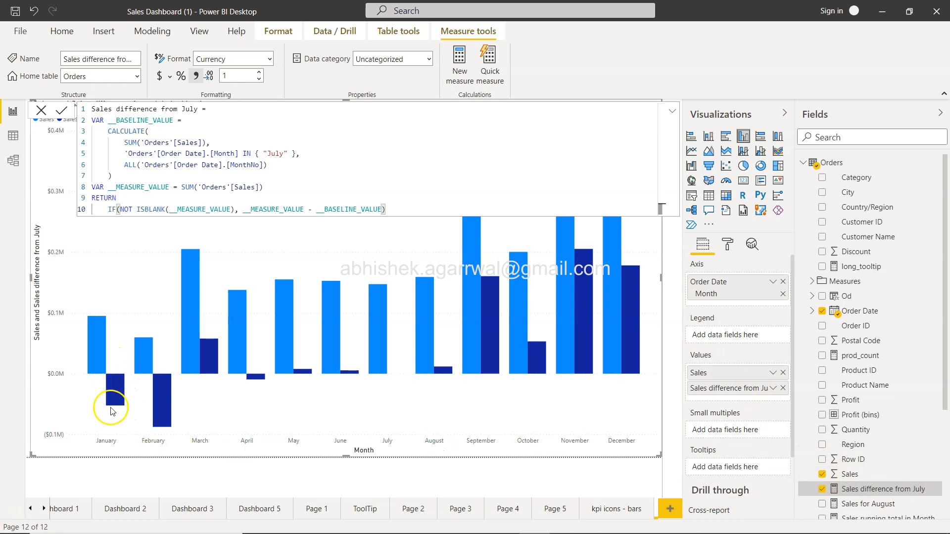
mouse_move(376, 366)
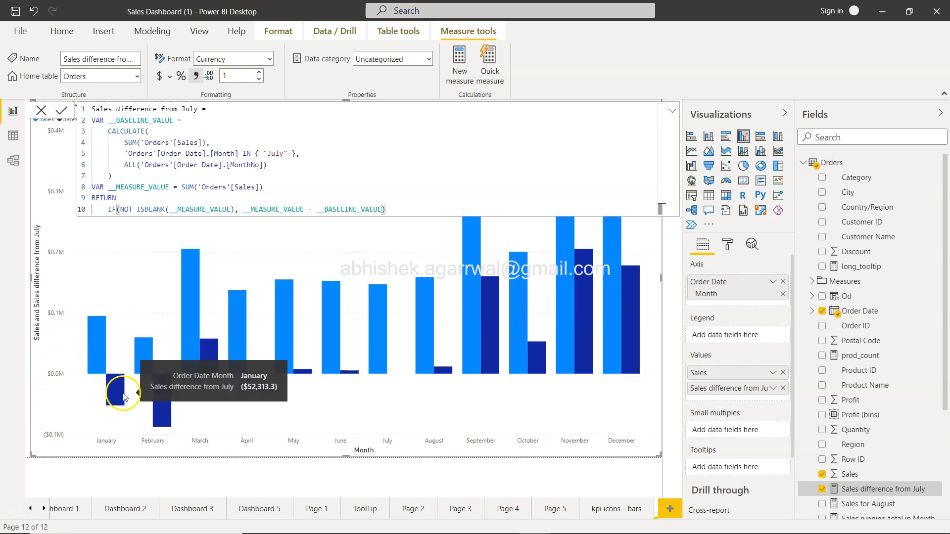
mouse_move(119, 399)
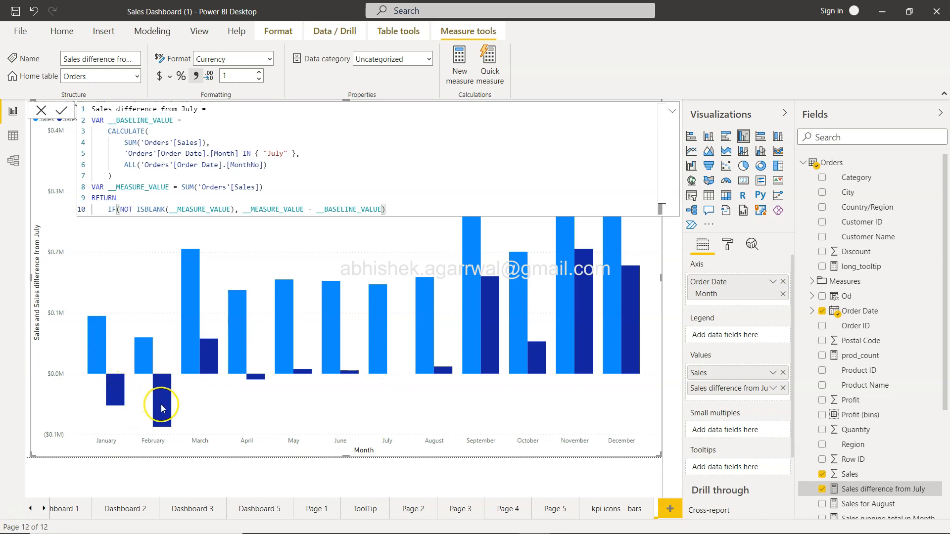
mouse_move(203, 405)
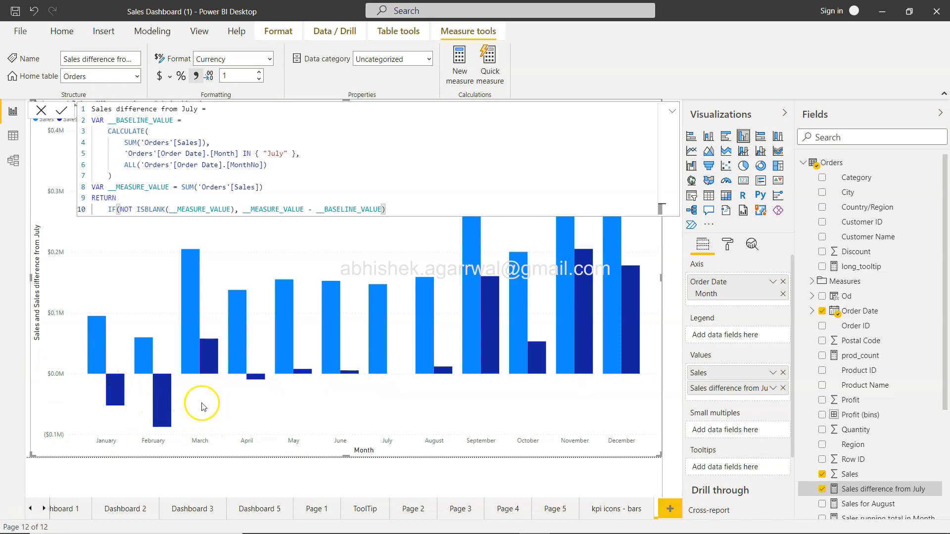
mouse_move(211, 377)
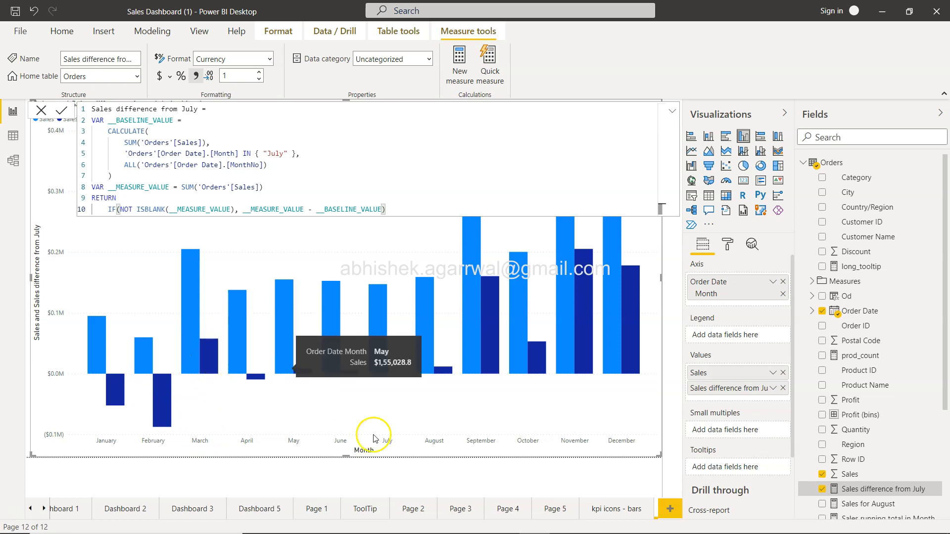
mouse_move(641, 476)
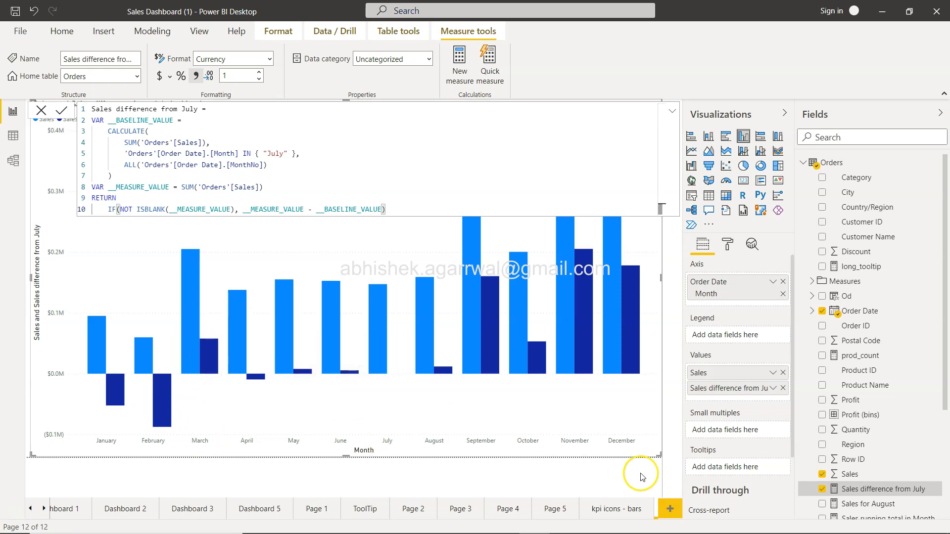
mouse_move(670, 306)
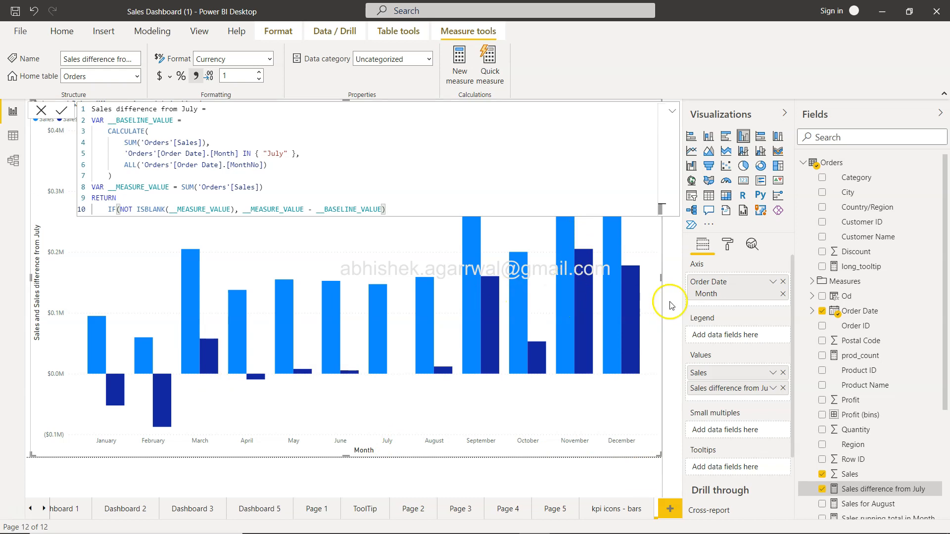
mouse_move(593, 350)
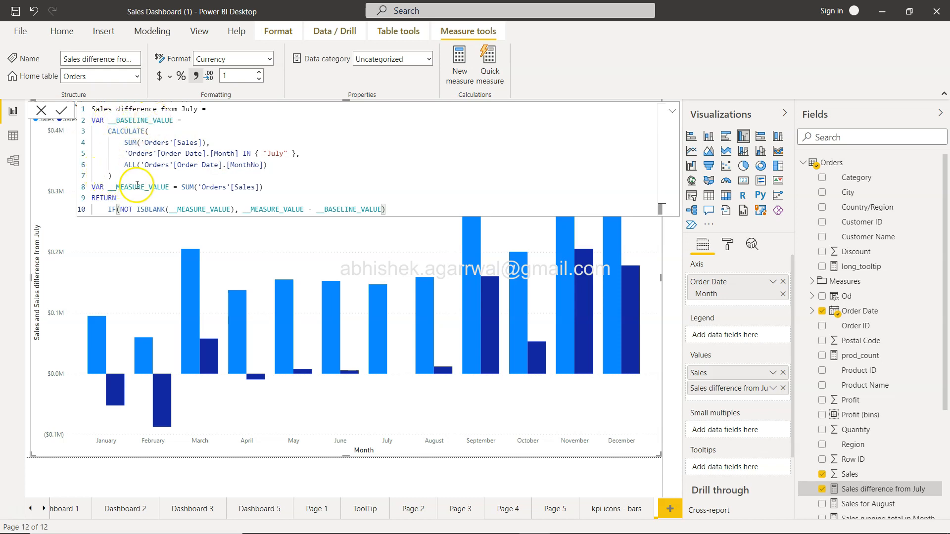
mouse_move(235, 200)
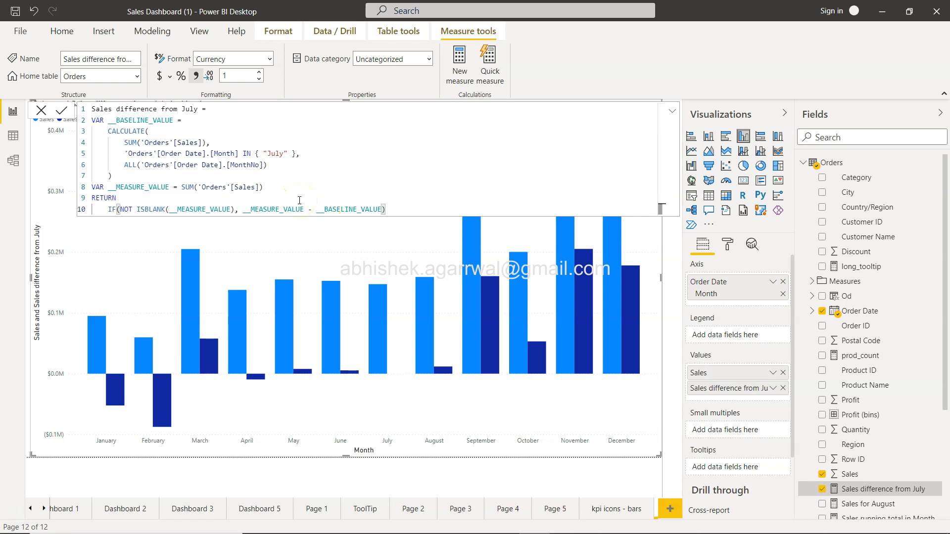
mouse_move(178, 173)
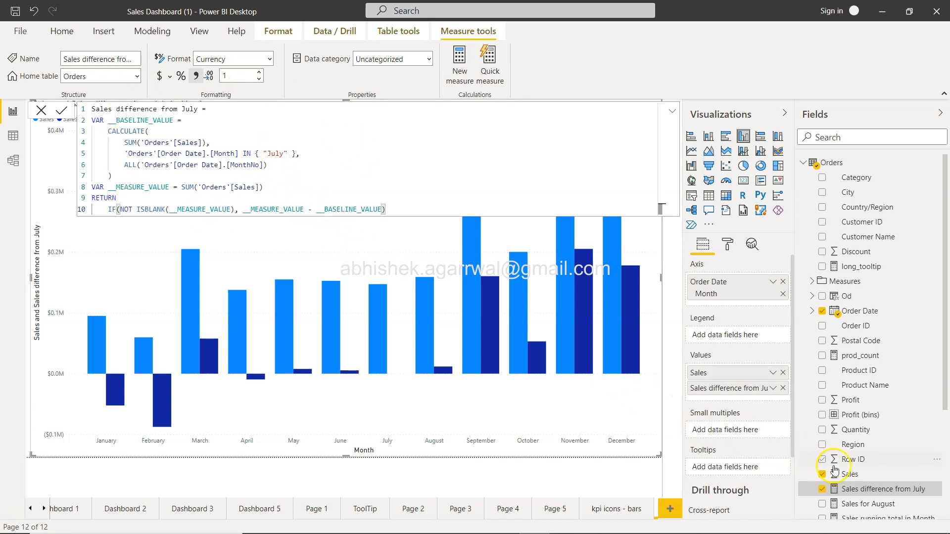
- Select the Sales field to close the formula bar and show the finished chart
left_click(847, 474)
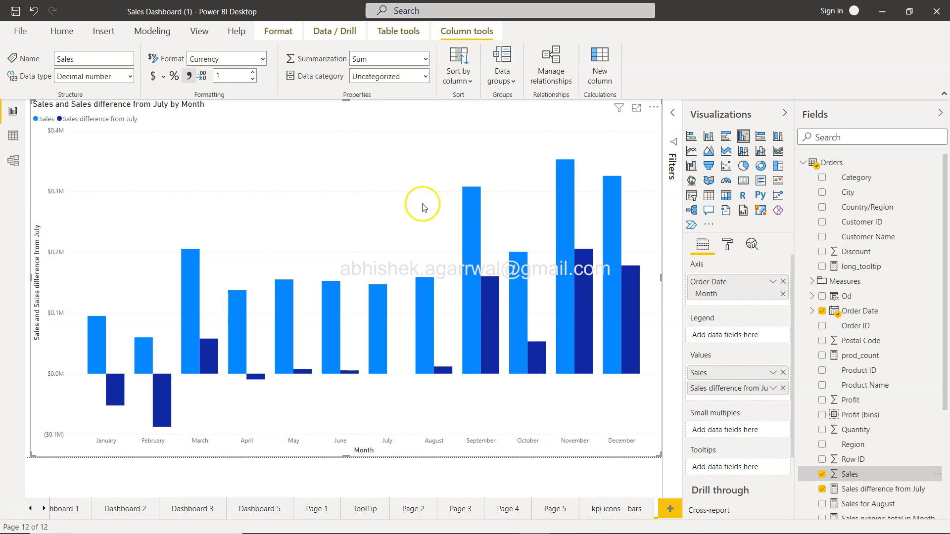
mouse_move(516, 417)
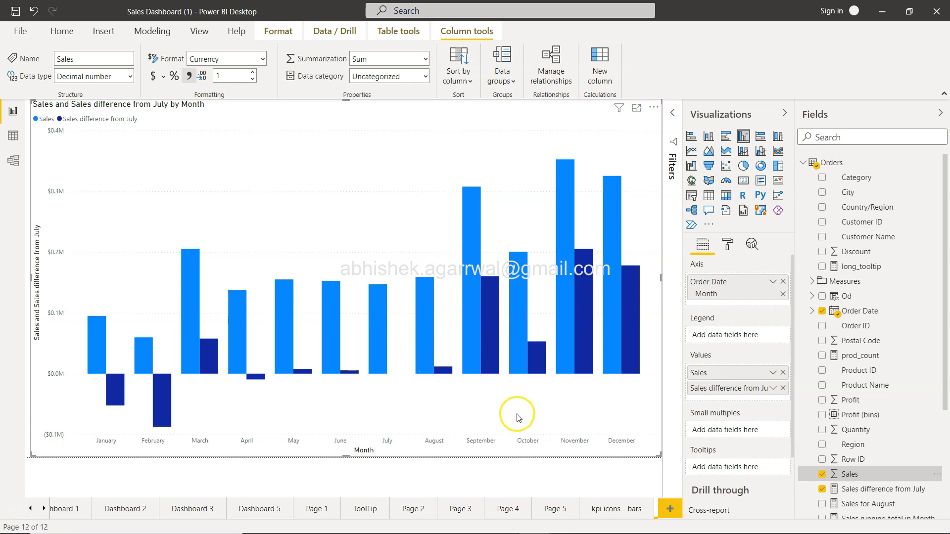